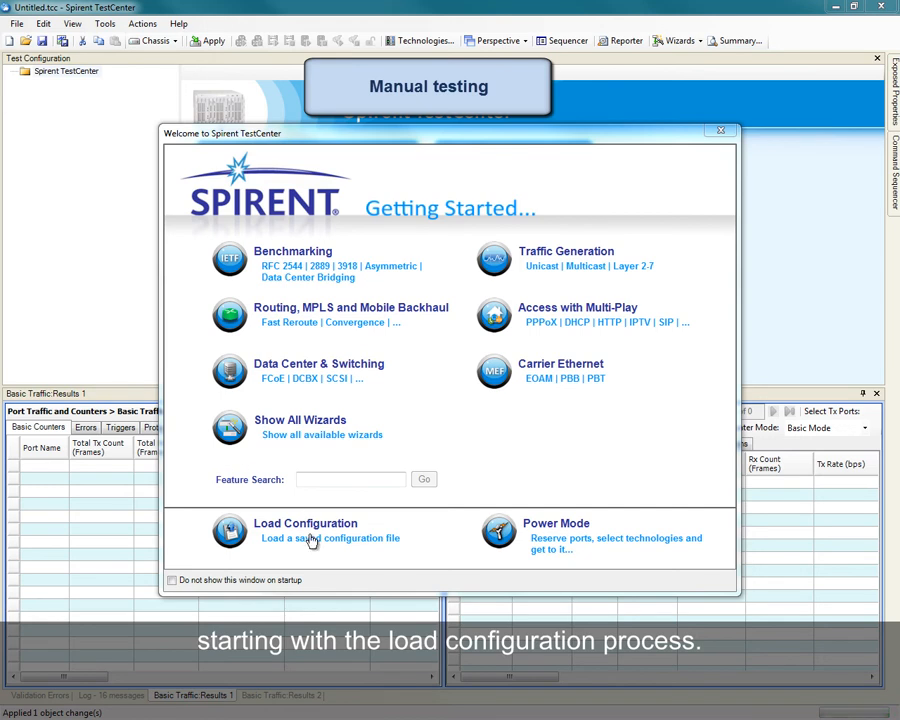
- Load the recent traffic configuration, auto-connecting to the chassis and reserving both ports, then view port 2's generator
click(304, 524)
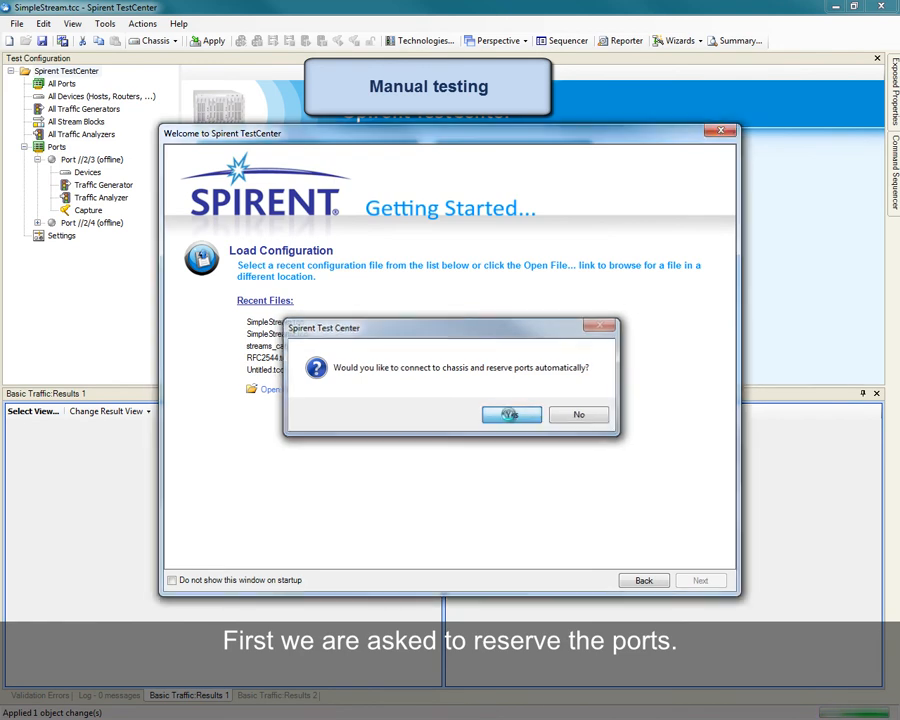
click(512, 414)
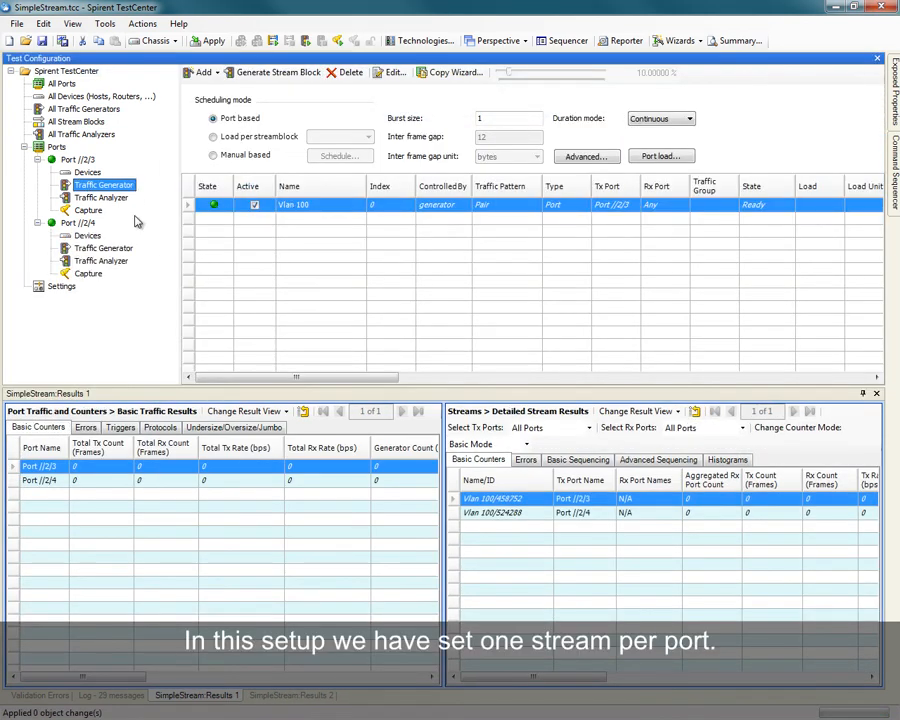
click(104, 248)
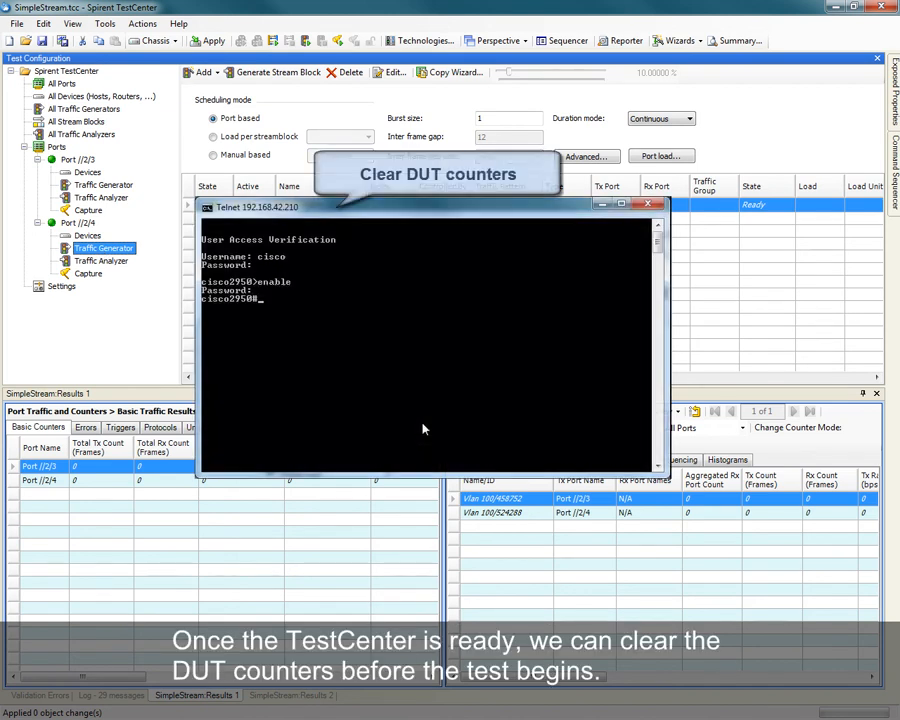
- Clear the counters on FastEthernet 0/15 and 0/16 in Telnet and return to TestCenter
text(clear counters Fas)
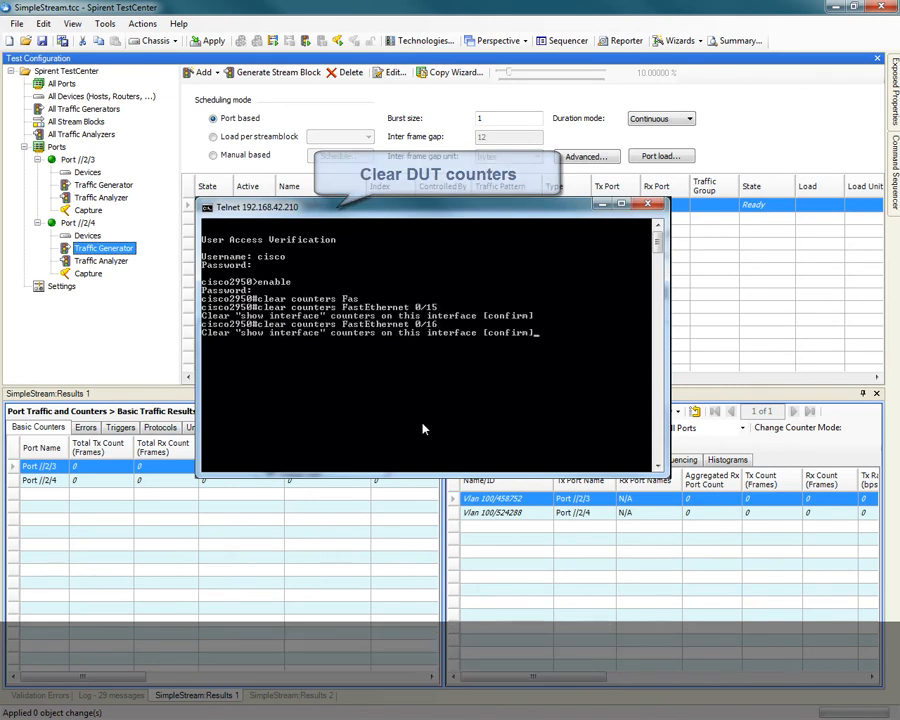
click(304, 40)
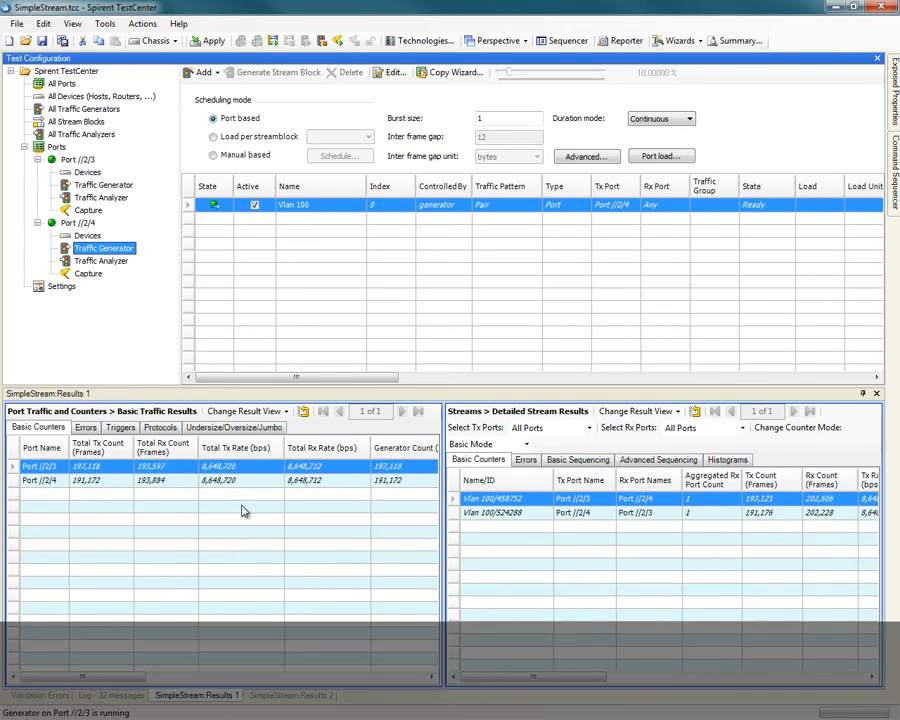
mouse_move(318, 114)
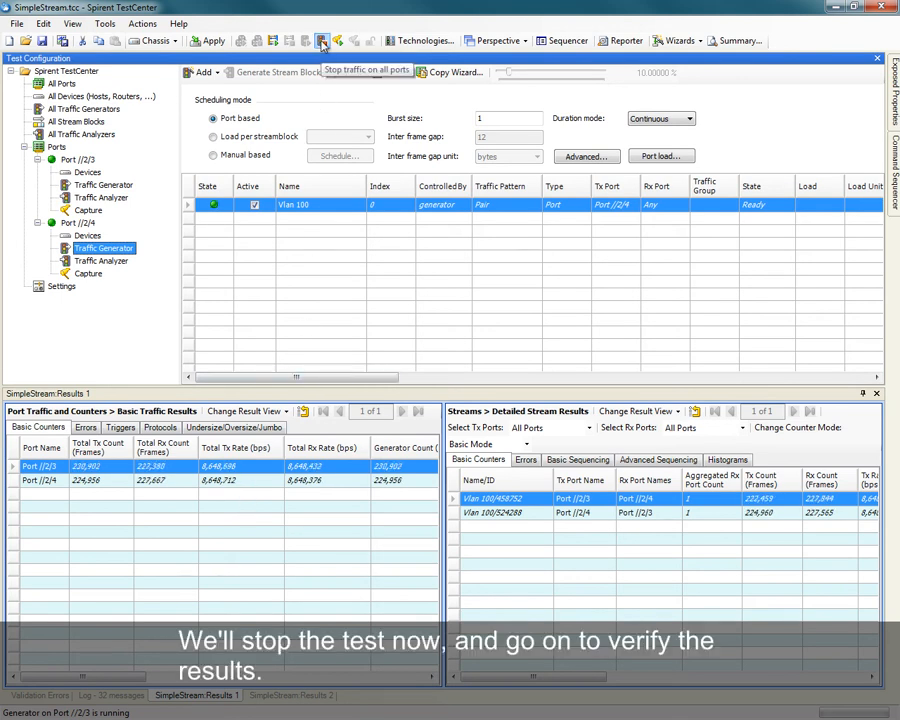
- Stop traffic on all ports after the run, leaving about 233,970 frames recorded per port
click(322, 40)
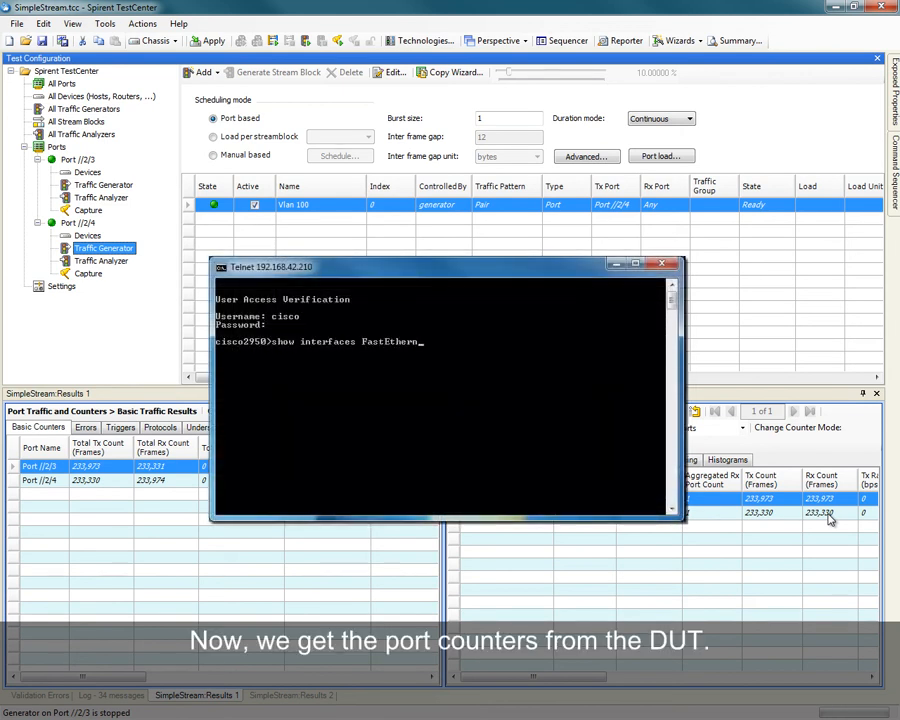
- Run the show interfaces counters query on the DUT and move to TestShell Studio
key(Return)
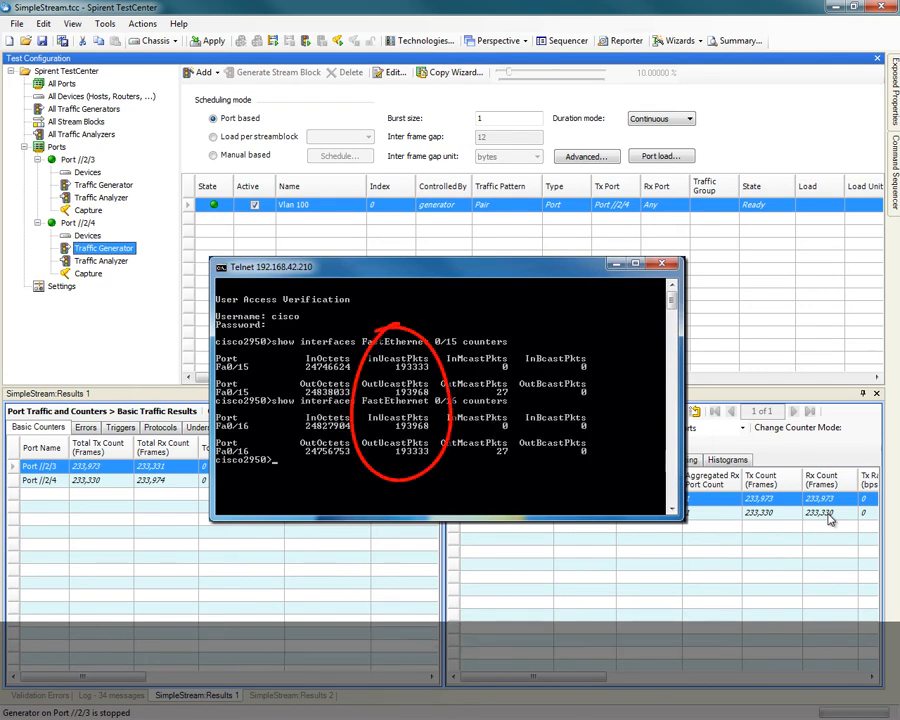
click(676, 264)
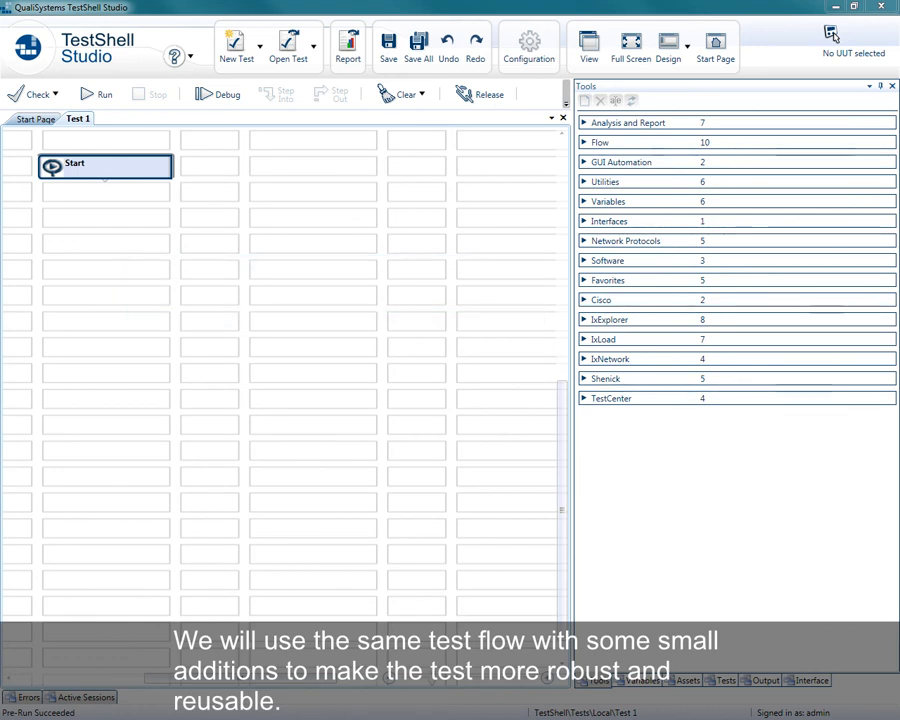
mouse_move(436, 390)
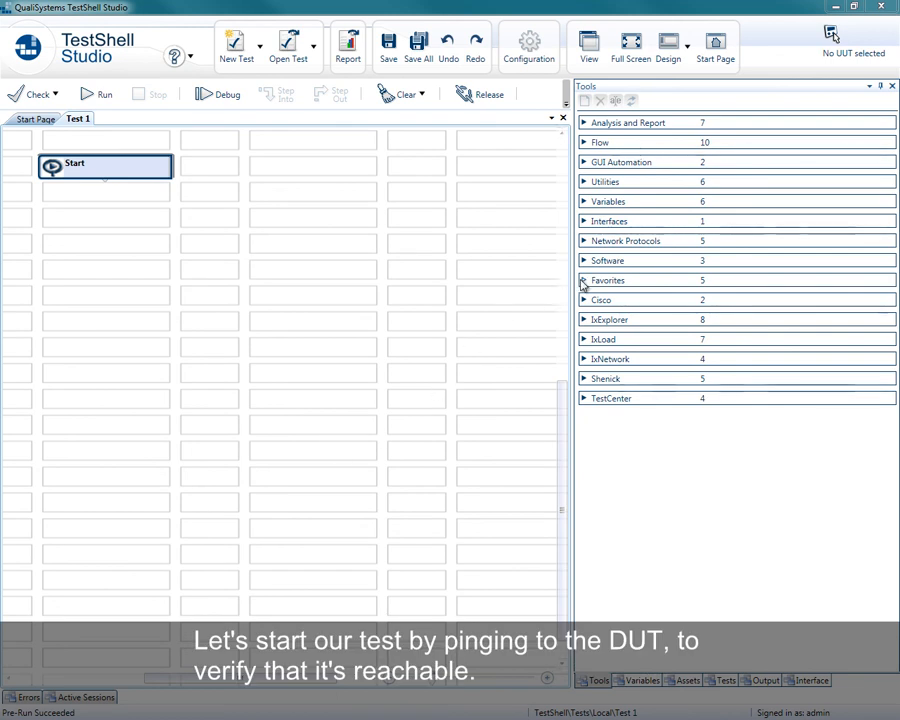
- Add Ping DUT, Check ping results and SendMail from Favorites, with a Terminate step in the Default branch
click(584, 280)
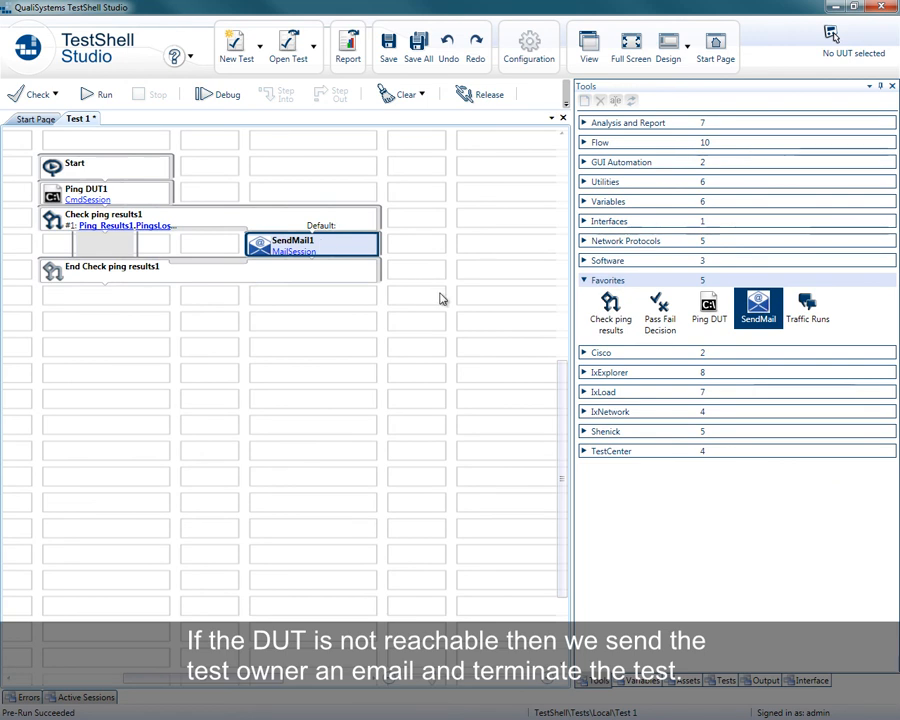
click(600, 142)
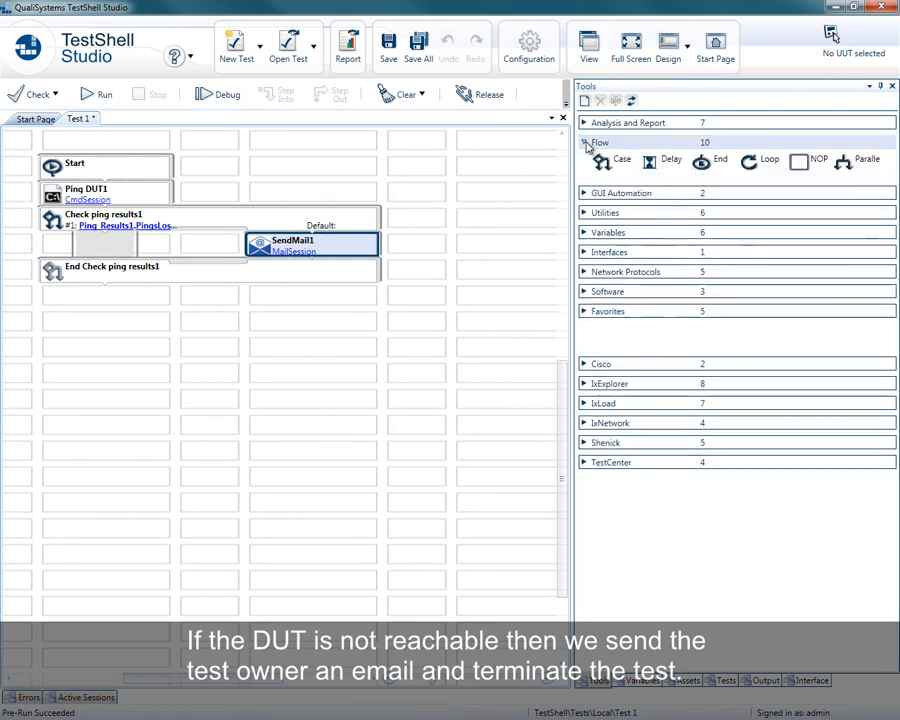
click(600, 142)
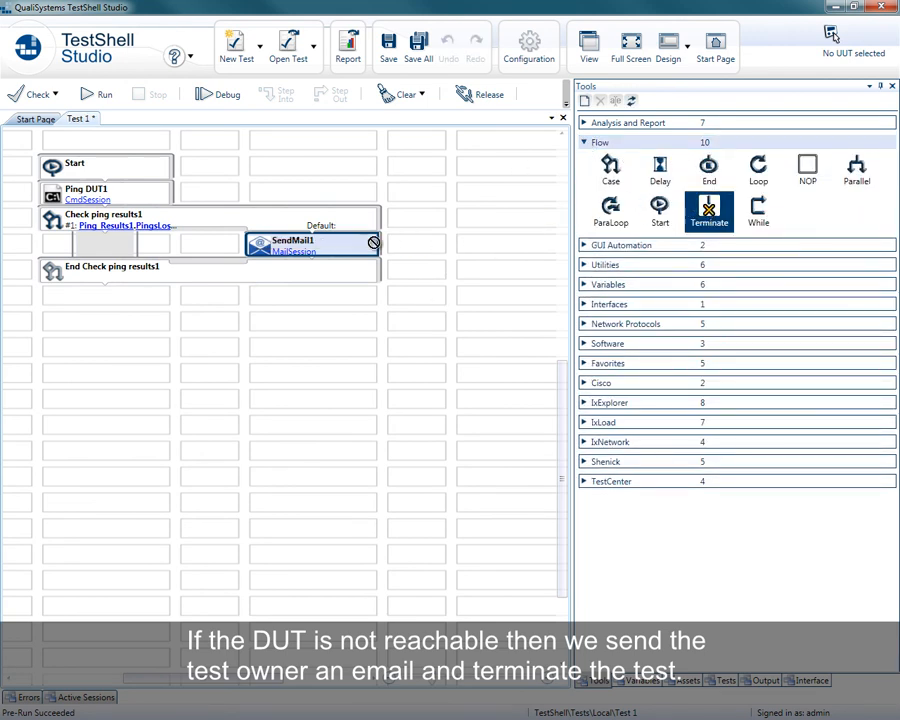
drag(708, 210, 294, 268)
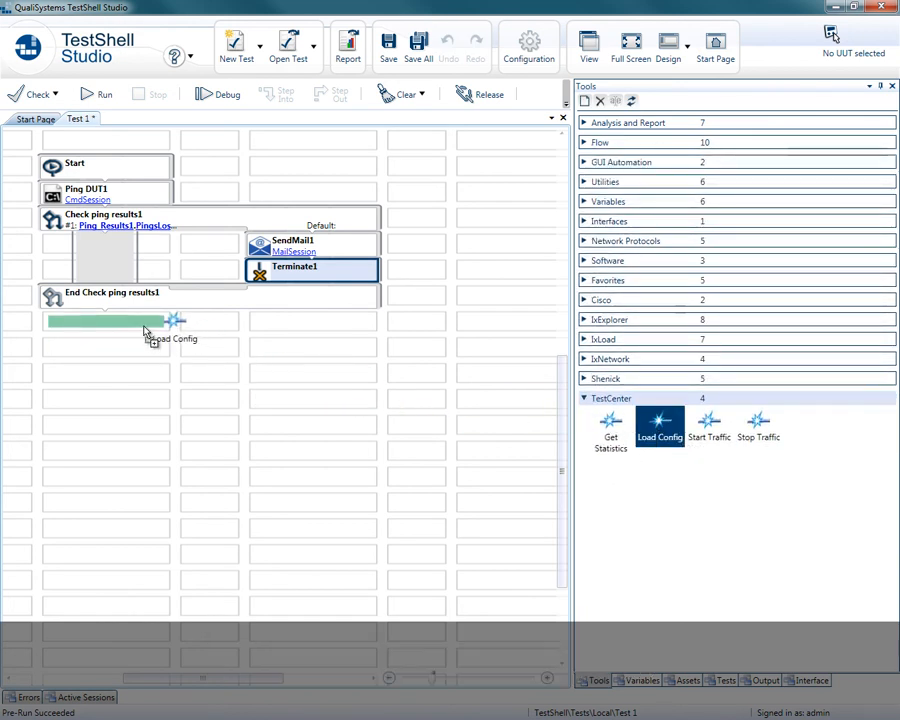
- Configure Load Config with File = STC_ConfigurationPath and PortList = STC_Port_A, STC_Port_B
double_click(90, 318)
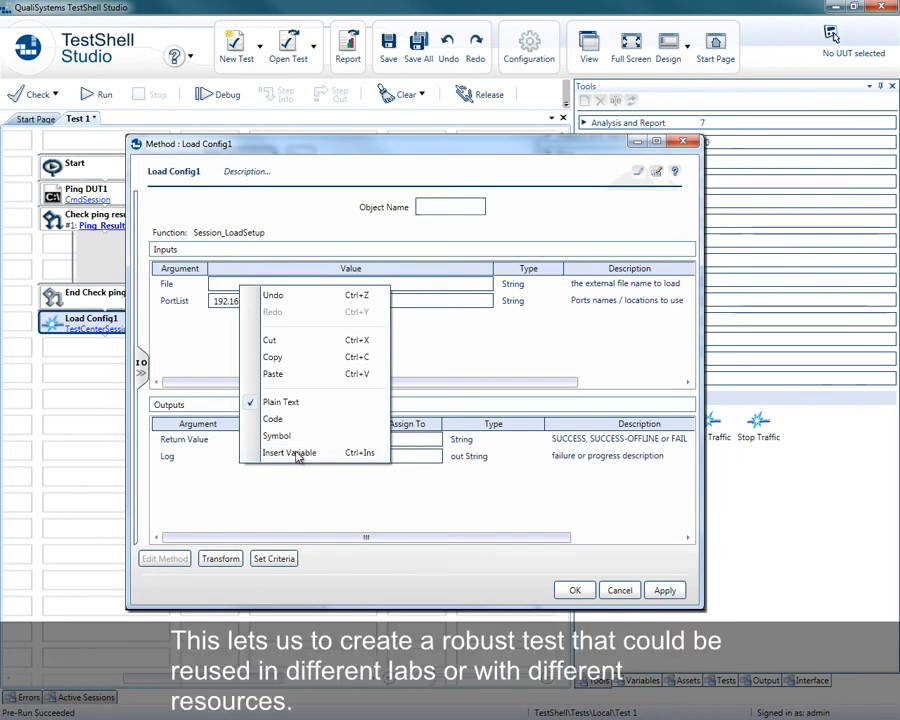
click(290, 452)
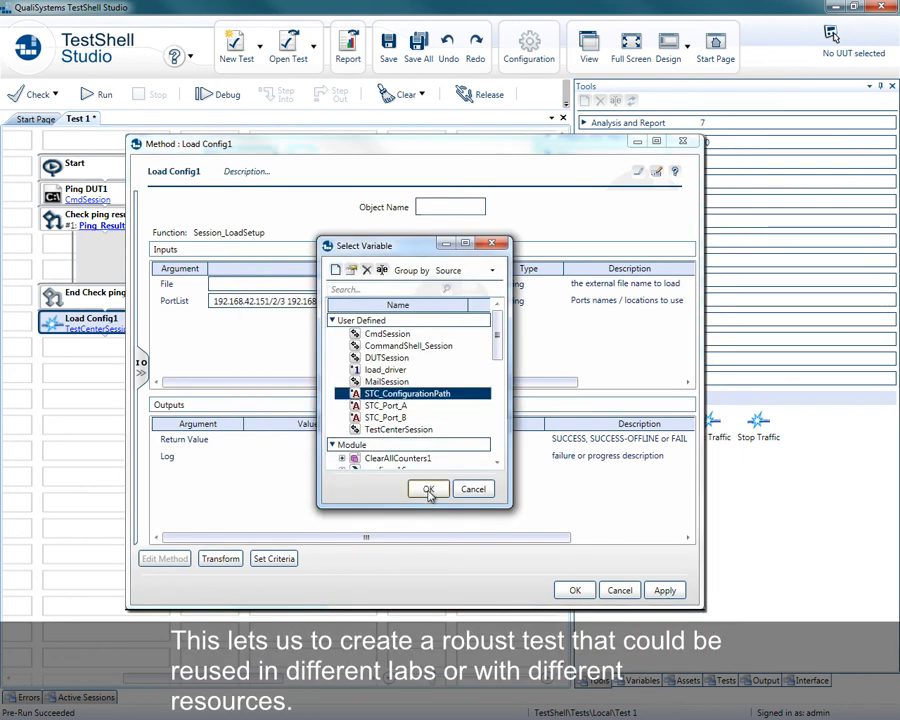
click(428, 488)
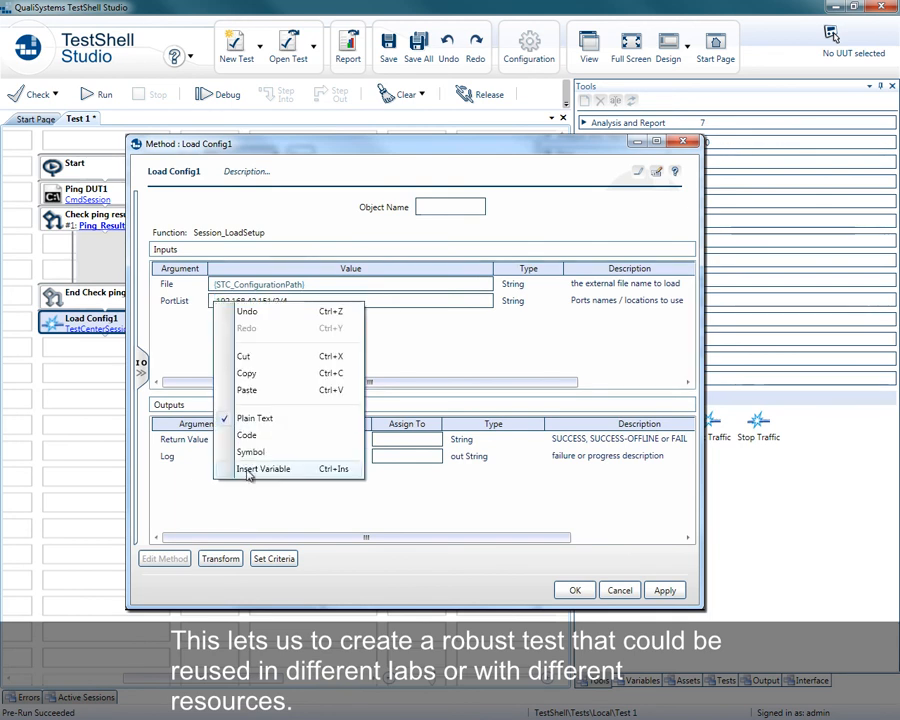
click(264, 468)
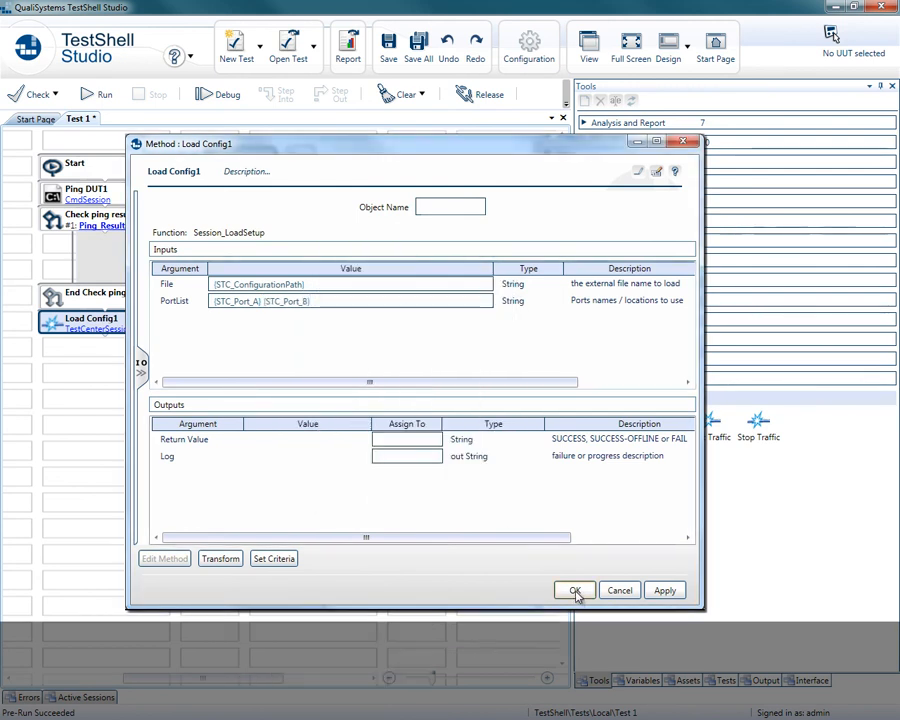
click(574, 590)
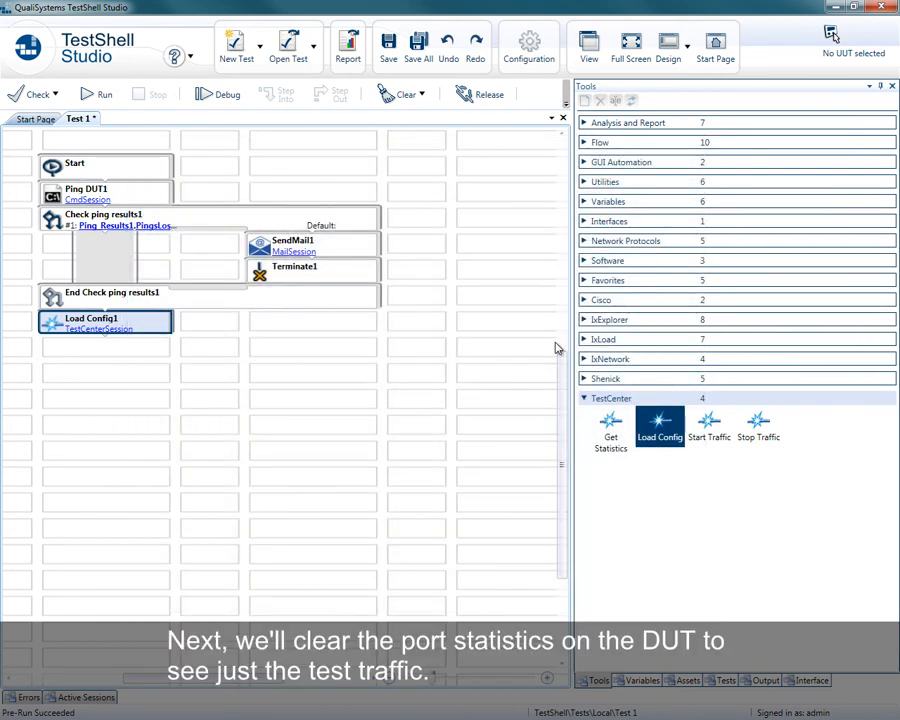
- Add Cisco clear port statistics and TestCenter Start Traffic steps after Load Config
click(600, 300)
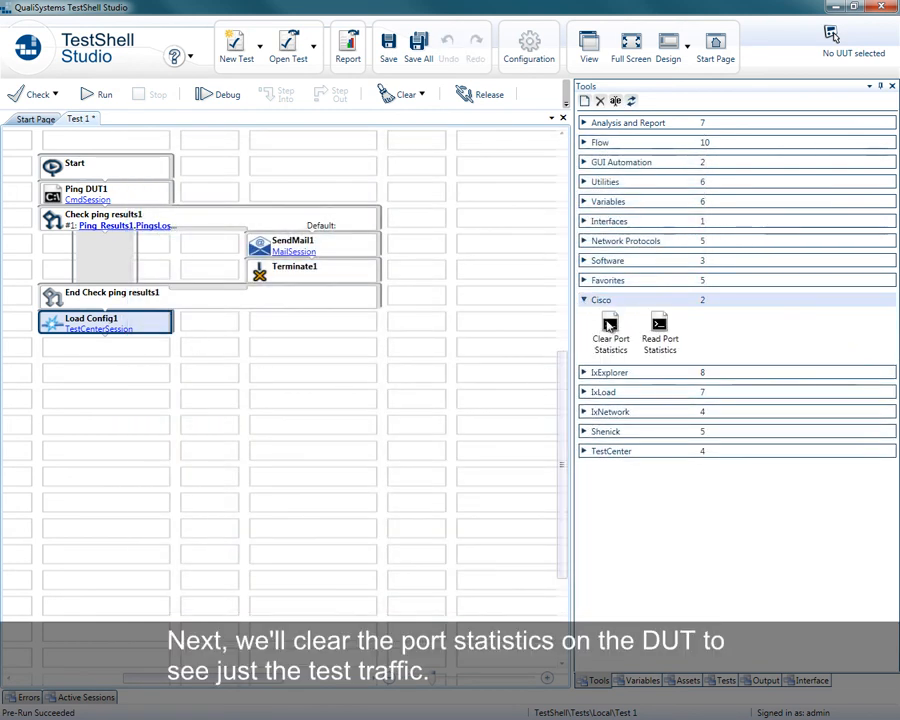
drag(610, 330, 104, 348)
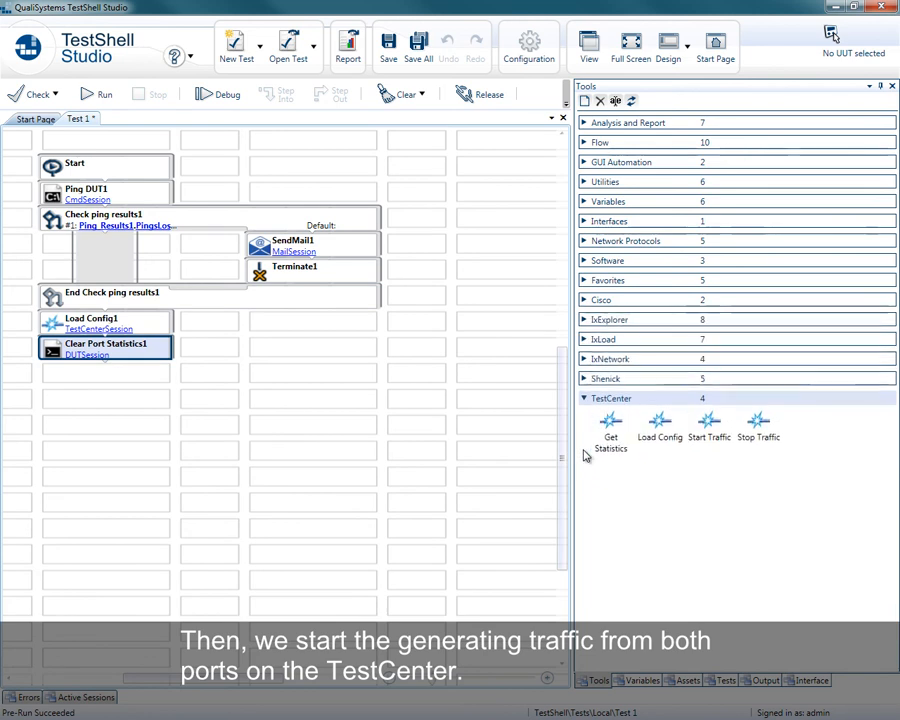
drag(710, 420, 238, 388)
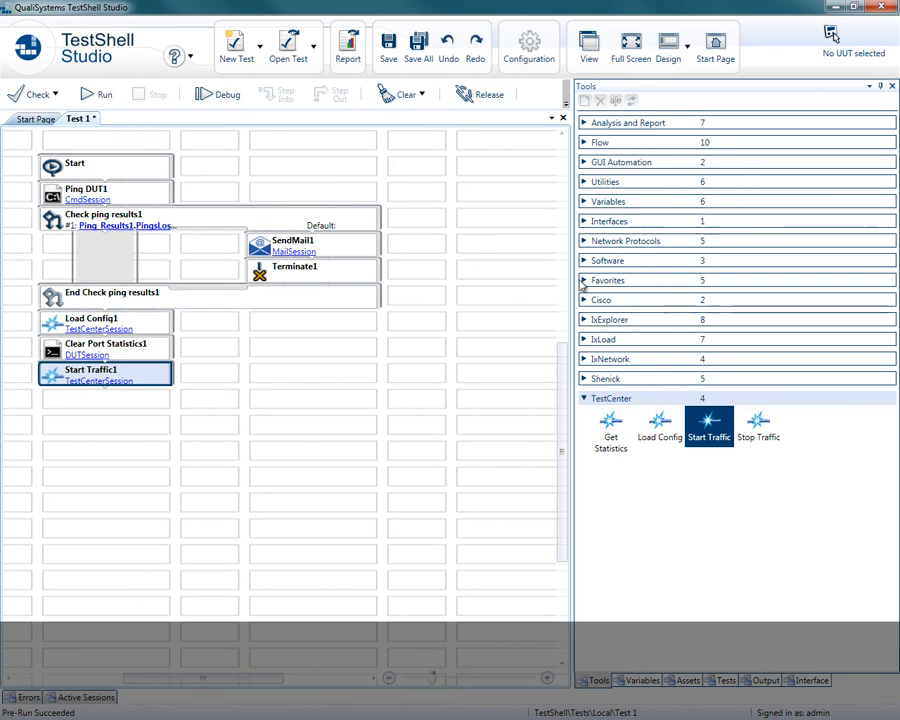
- Add Stop Traffic, Get Statistics and a DUT Read Port Statistics step to the flow
click(584, 280)
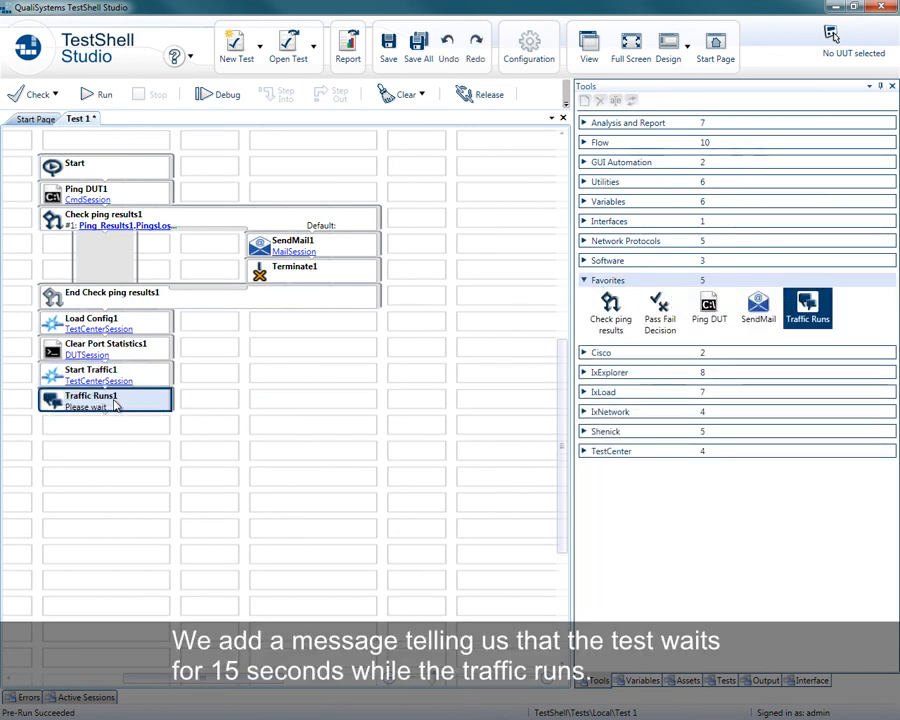
mouse_move(324, 424)
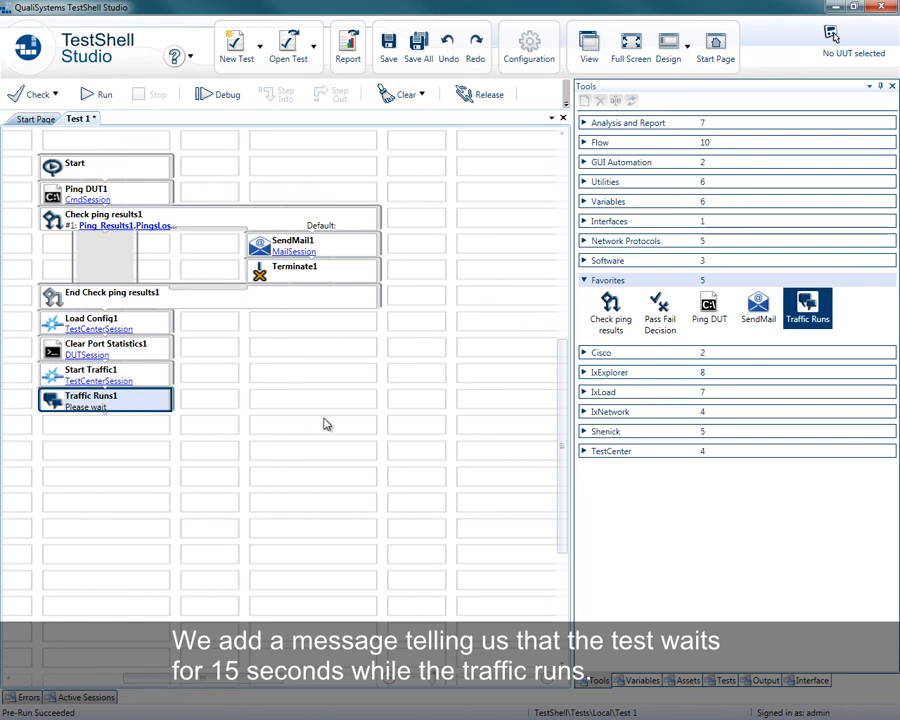
click(612, 398)
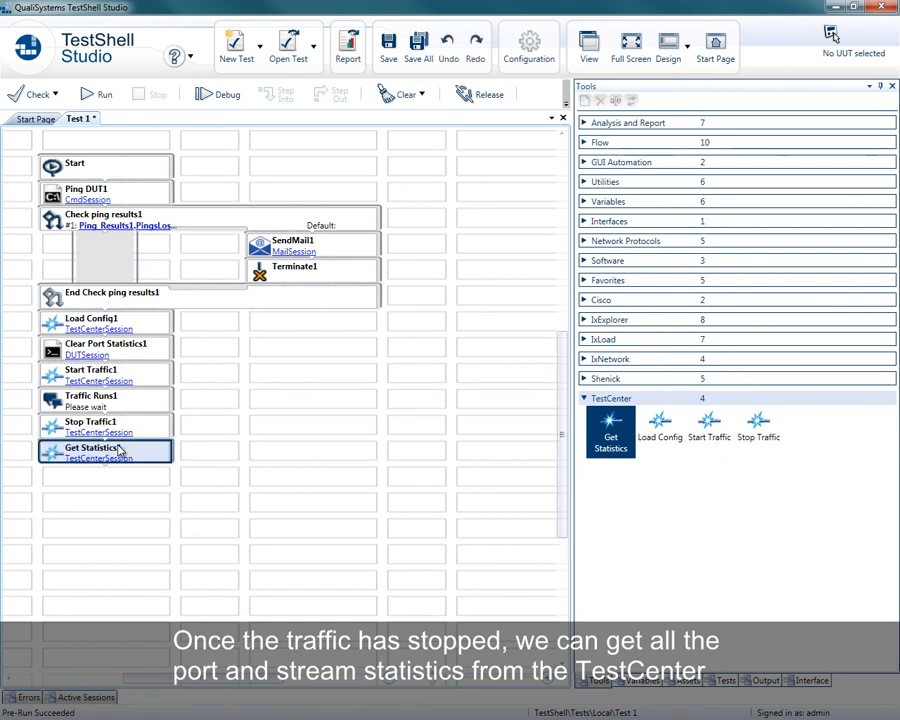
mouse_move(184, 450)
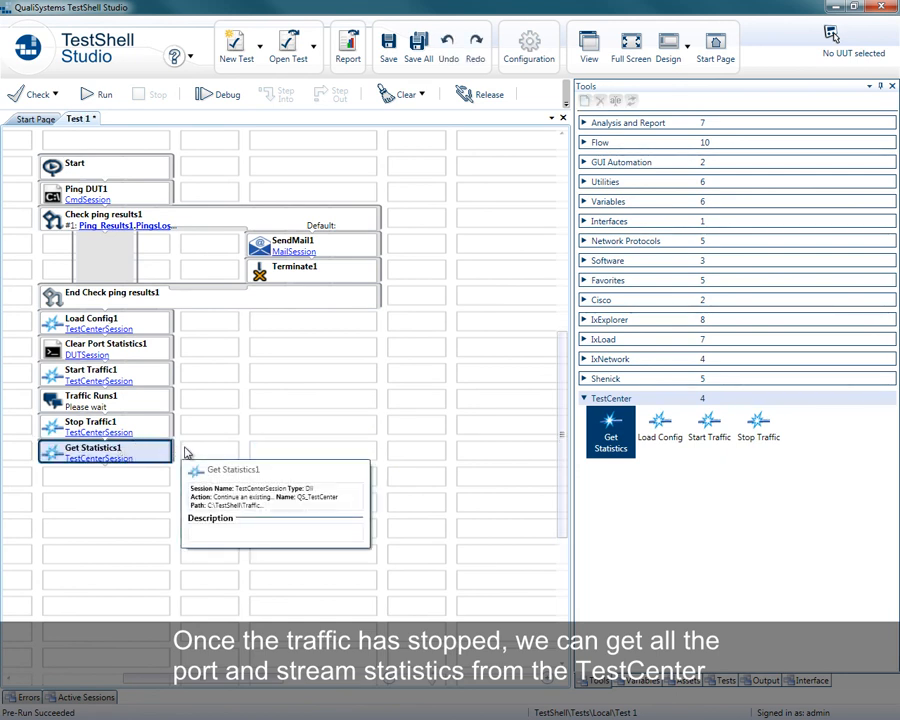
mouse_move(268, 452)
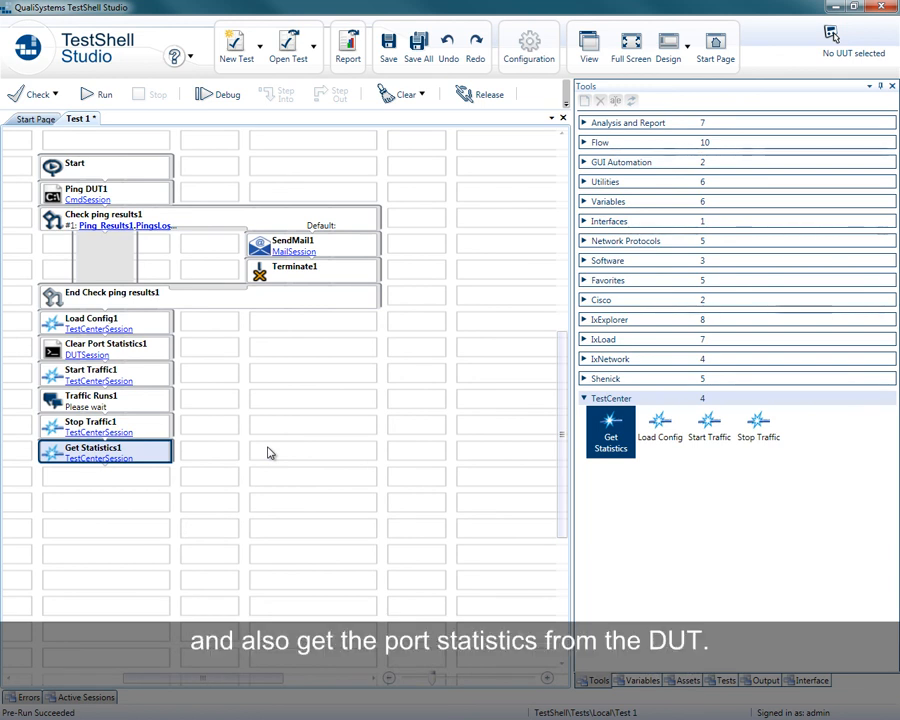
mouse_move(446, 390)
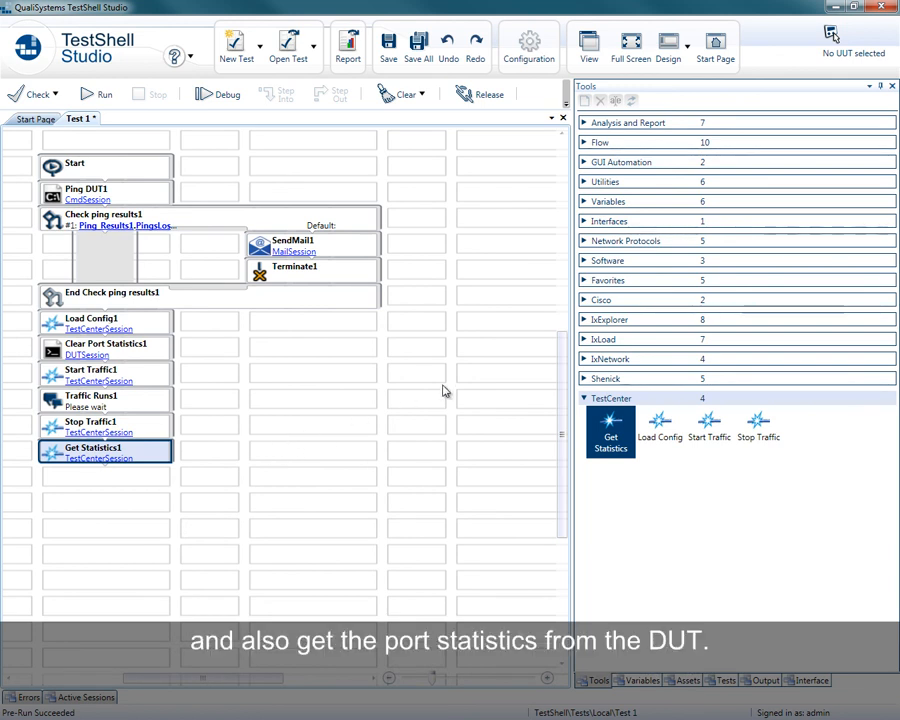
click(600, 300)
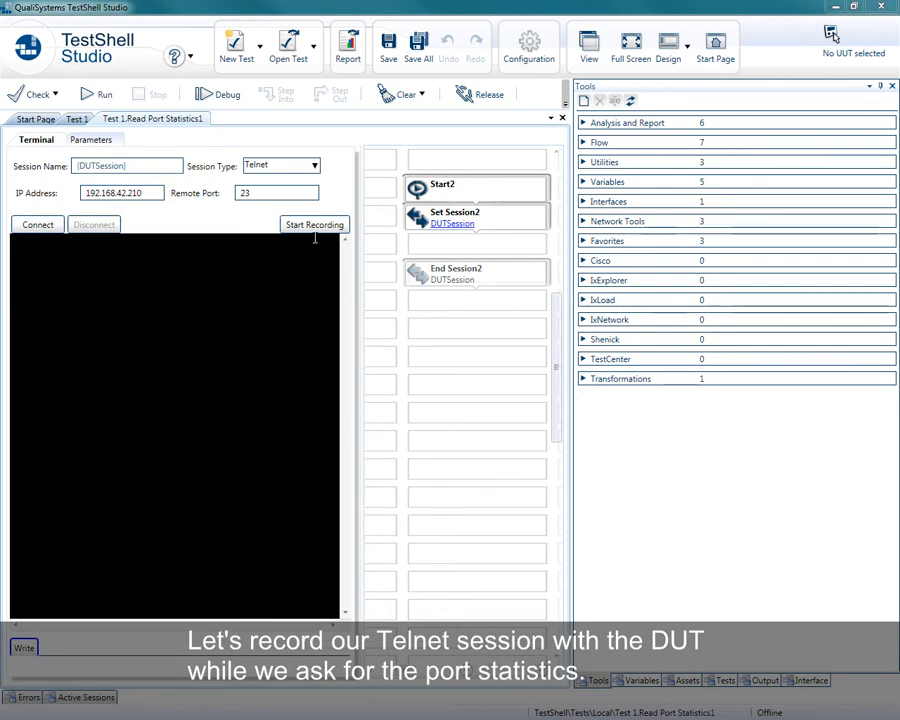
click(314, 224)
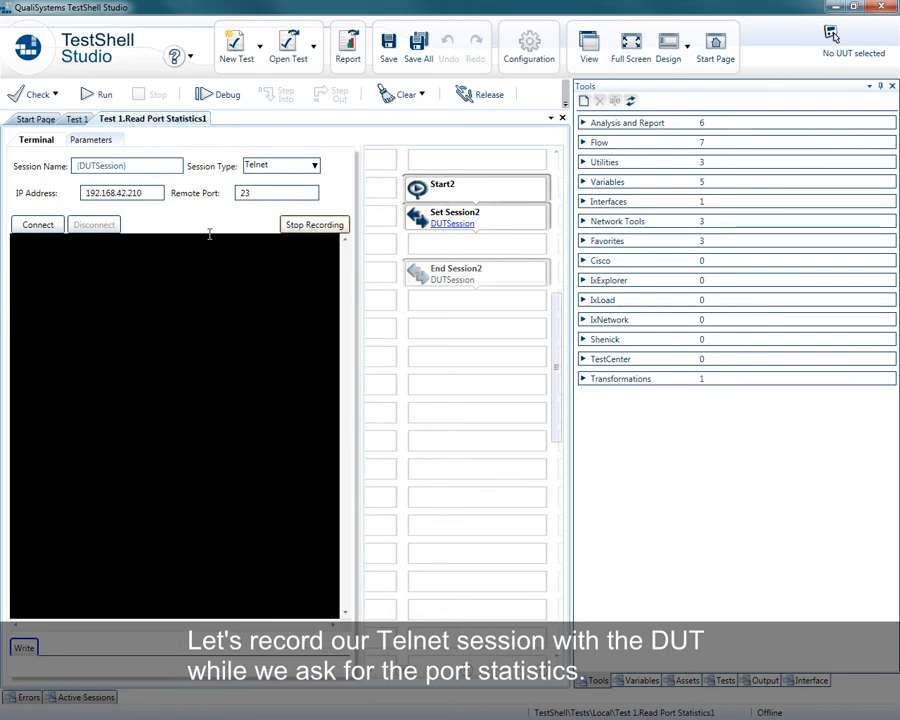
click(36, 224)
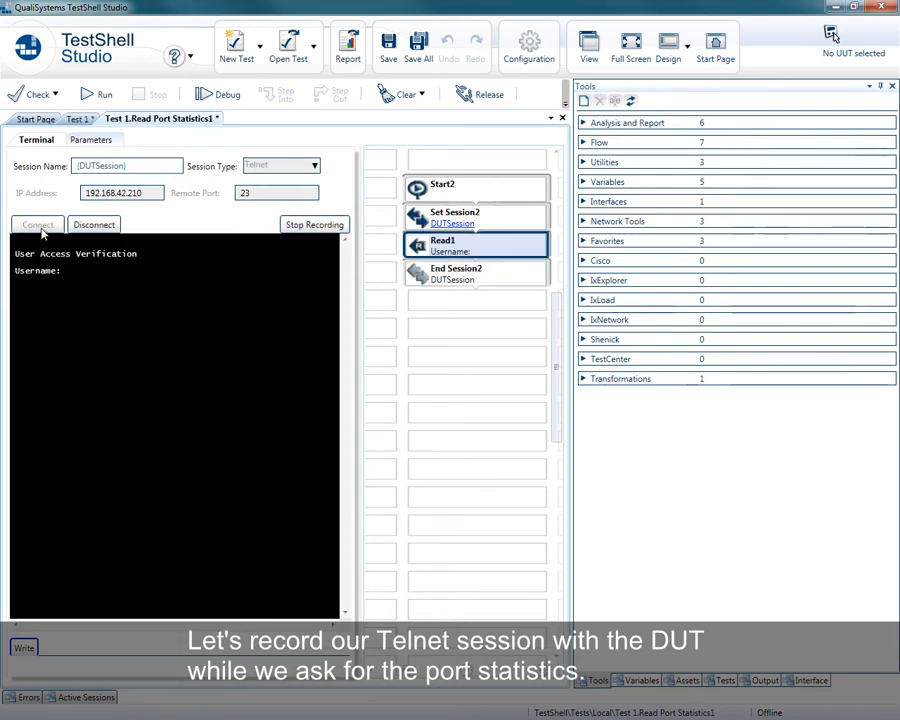
text(cisco)
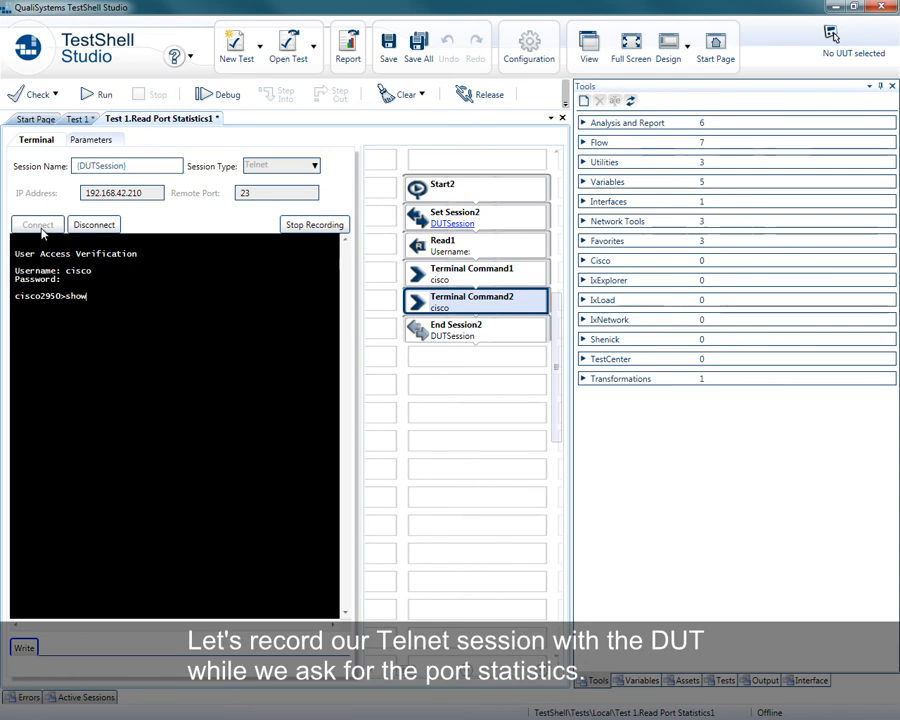
text(interfaces FastE)
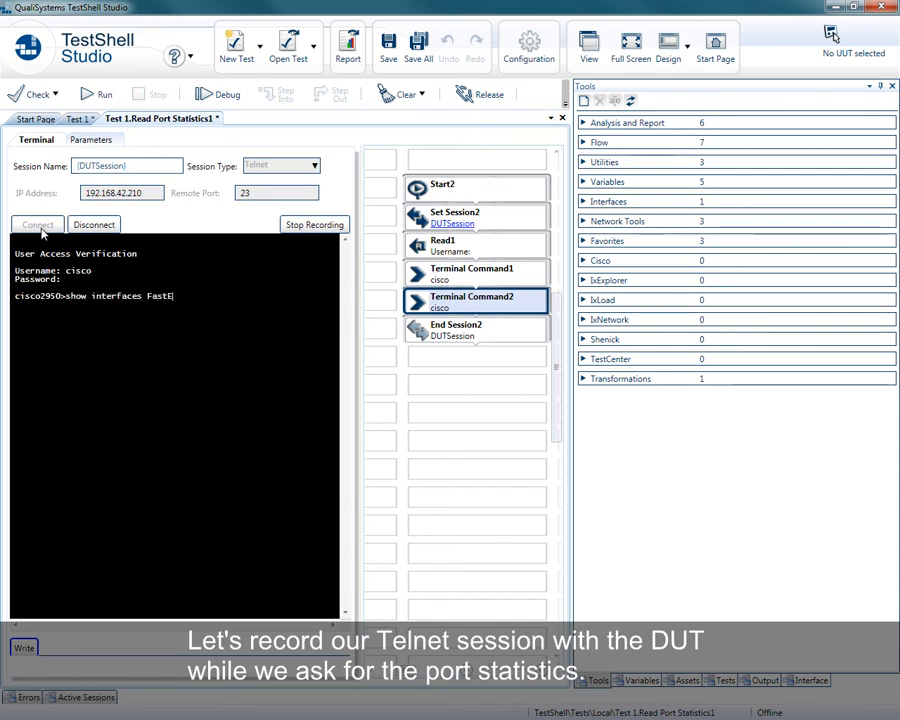
text(thernet)
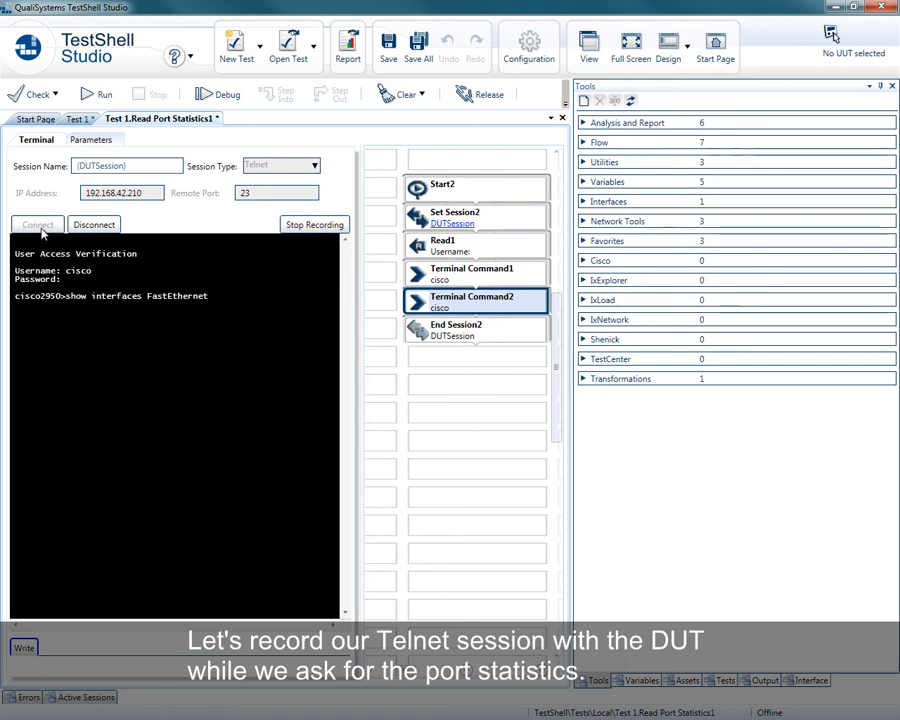
text(0/15 counters)
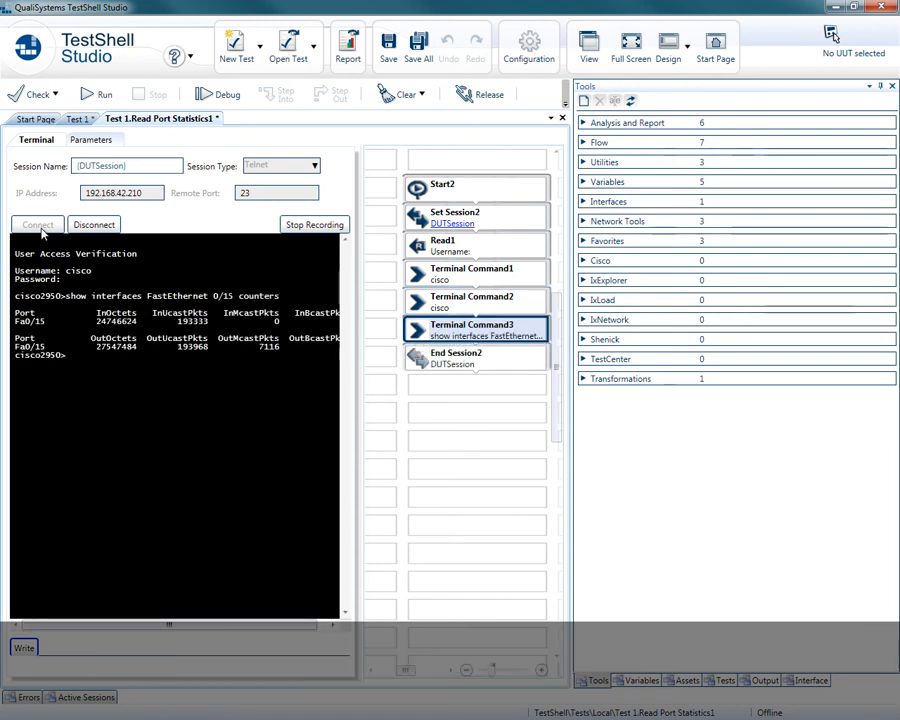
mouse_move(584, 384)
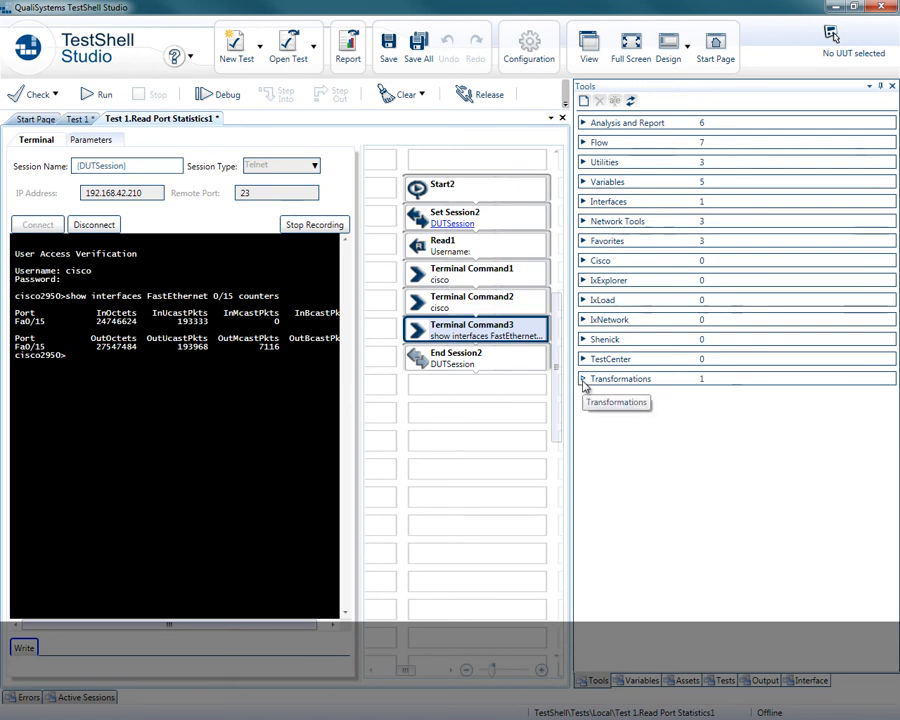
- Add Parse Counters, disconnect, activate Parse Counters1 to view the output table, and return to Test 1
click(588, 378)
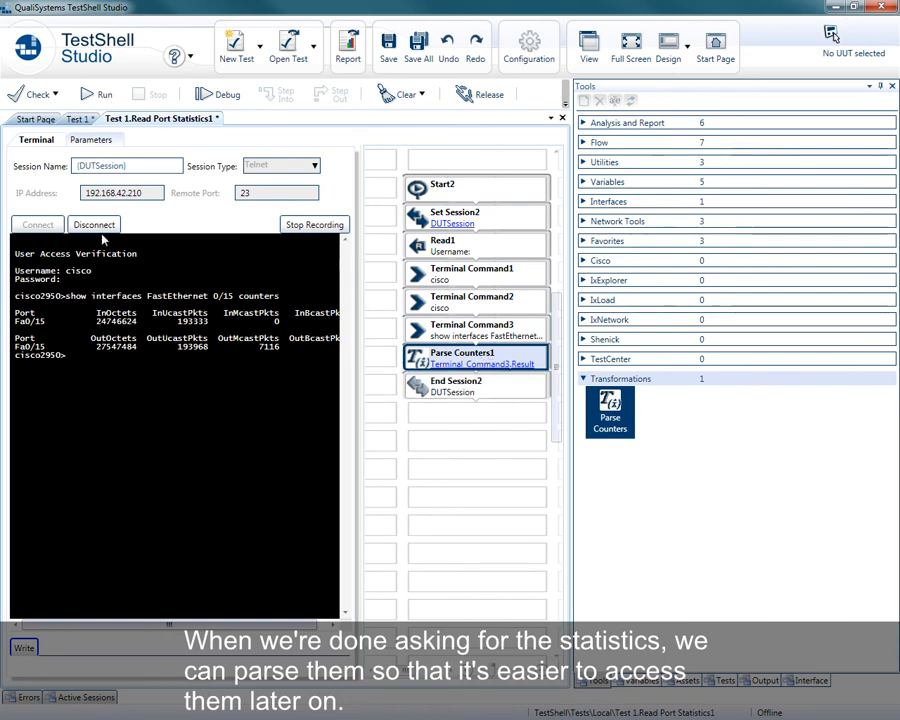
click(94, 224)
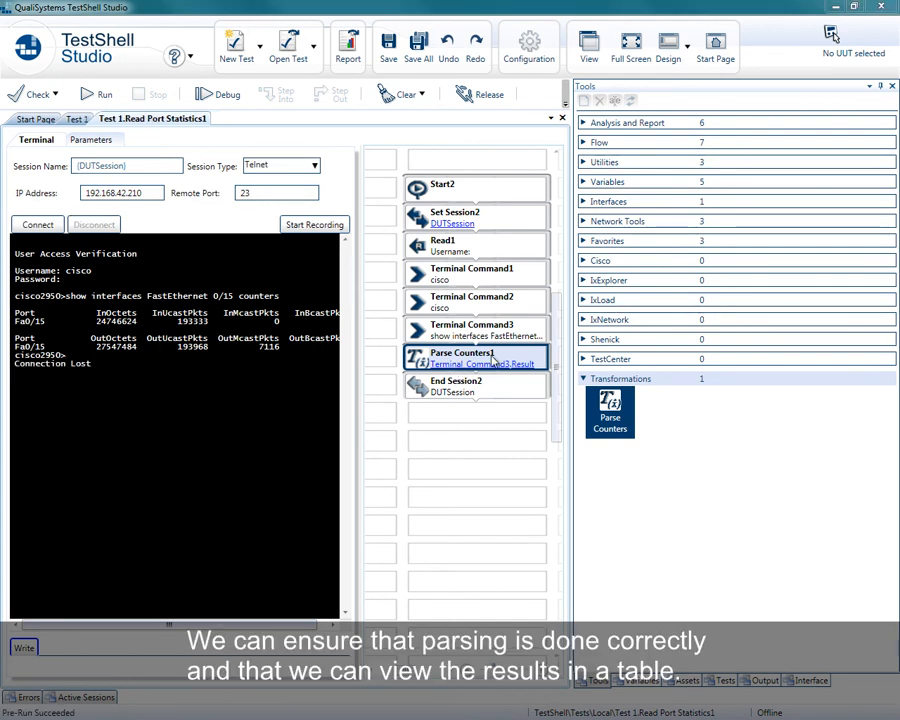
right_click(476, 356)
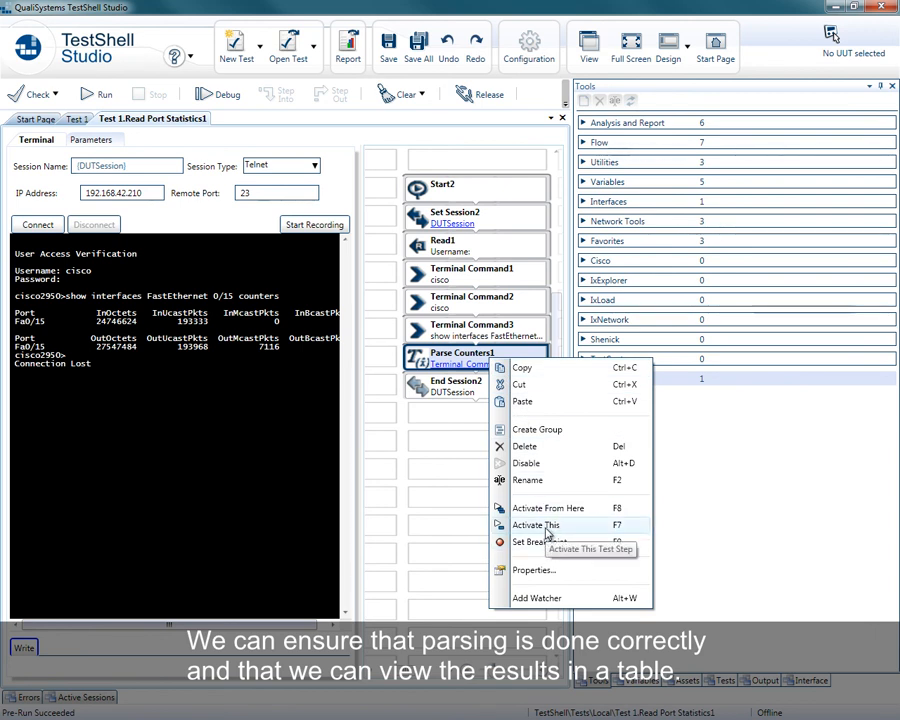
click(536, 524)
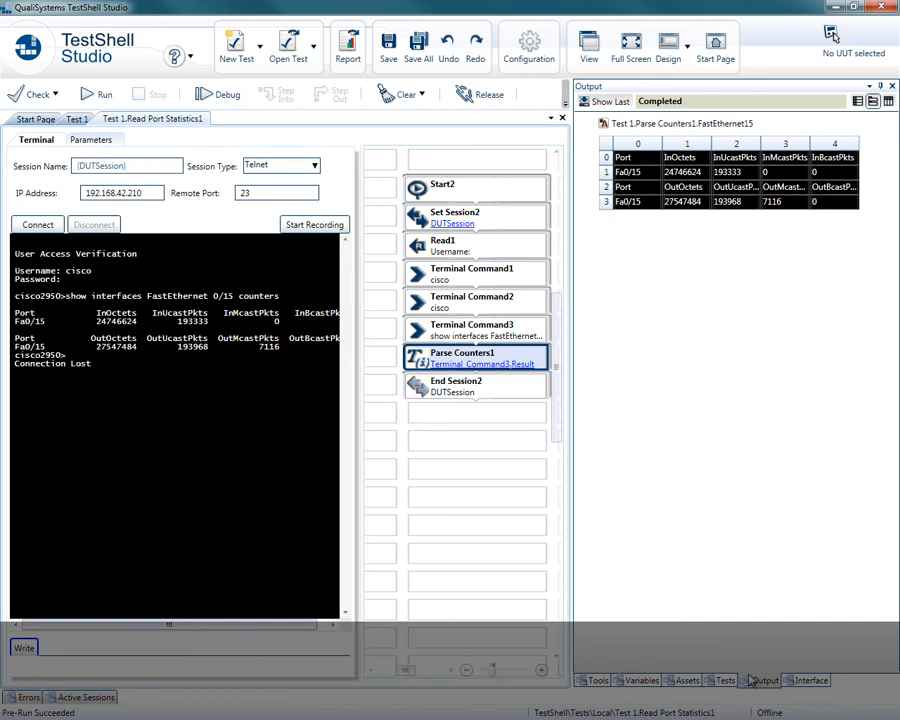
click(80, 118)
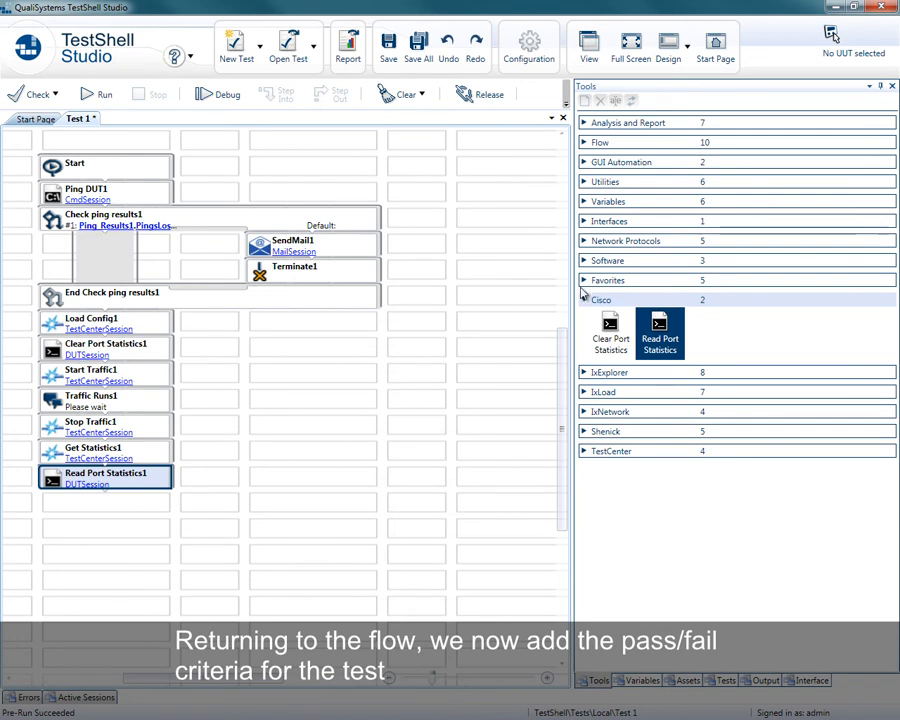
- Place a Pass Fail Decision step below Read Port Statistics1 and add an End step after it
click(608, 280)
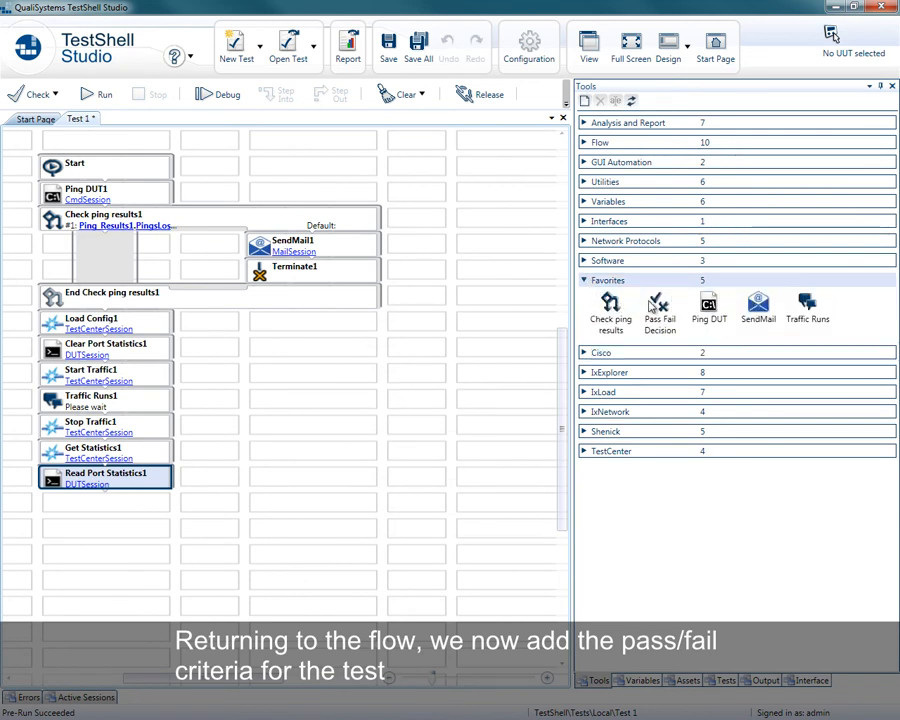
drag(660, 310, 136, 504)
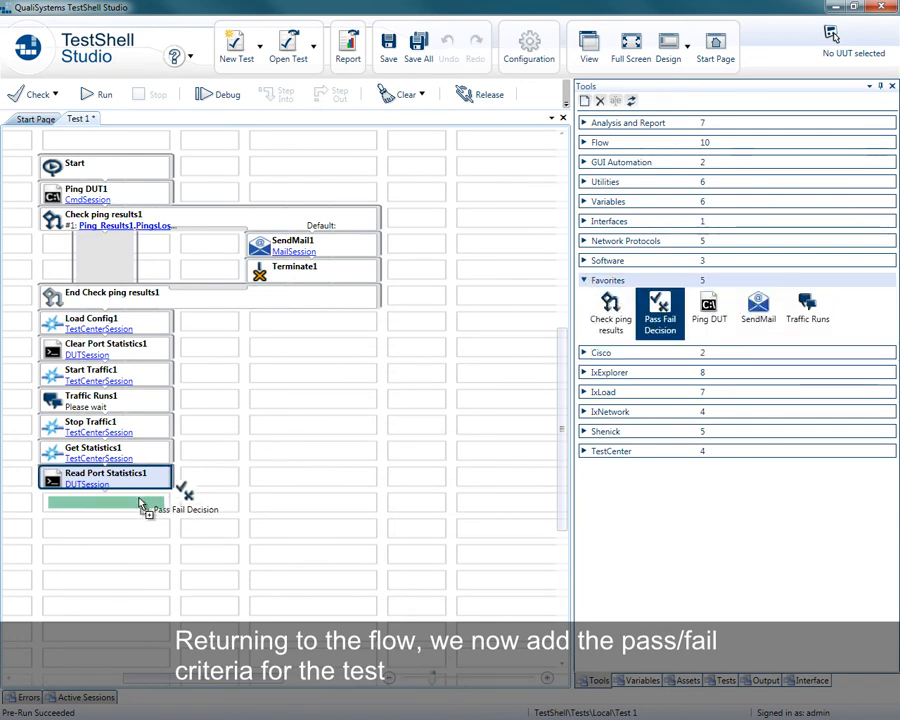
click(104, 500)
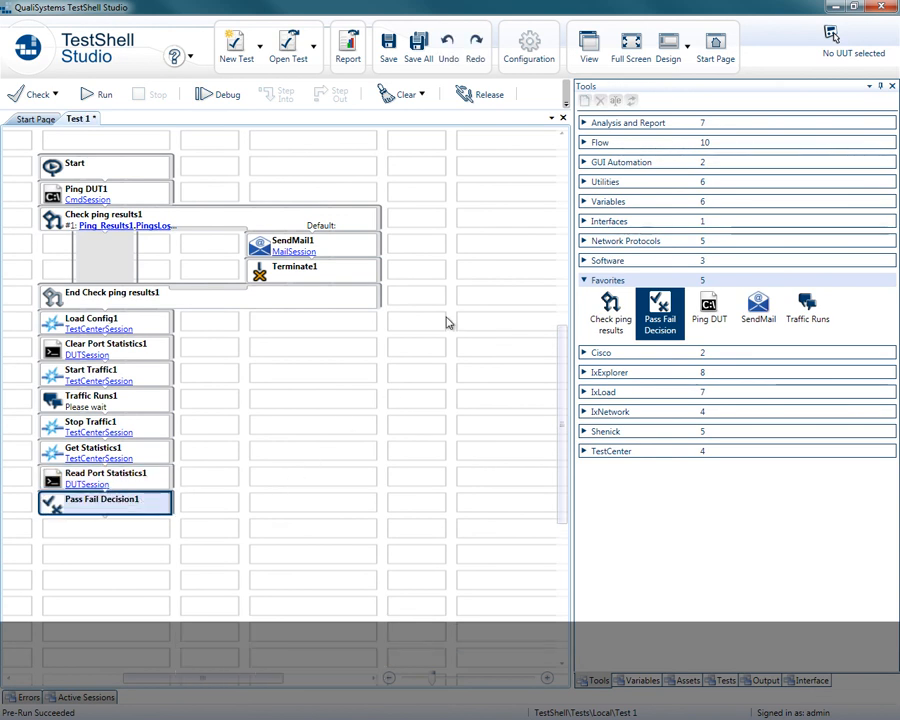
click(600, 142)
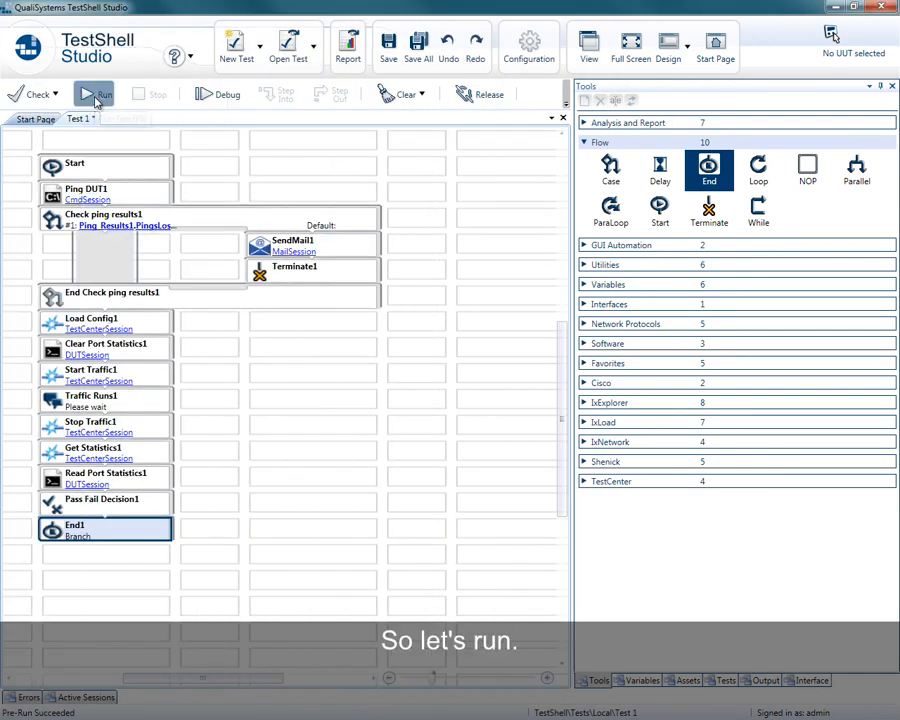
- Run the whole test and follow the Output log as it pings, loads the Spirent configuration and connects to the DUT
click(92, 94)
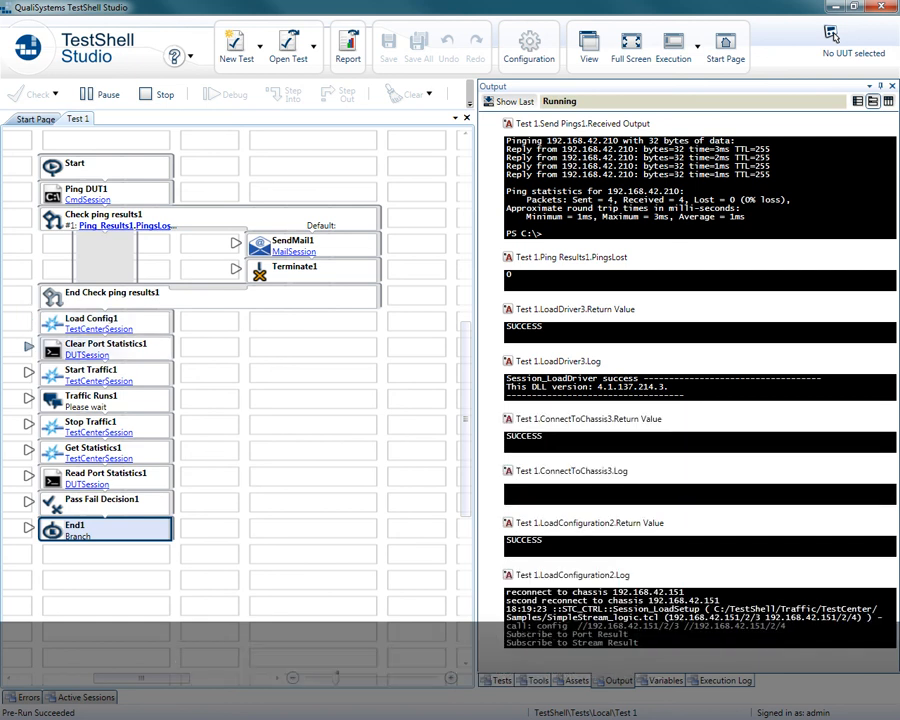
scroll(down, 3)
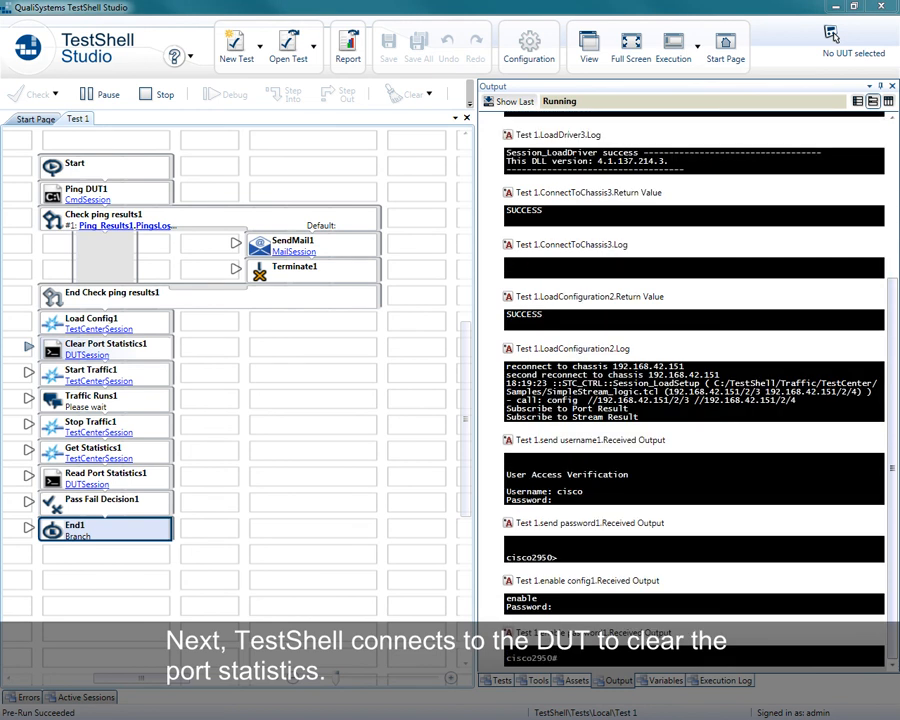
scroll(down, 3)
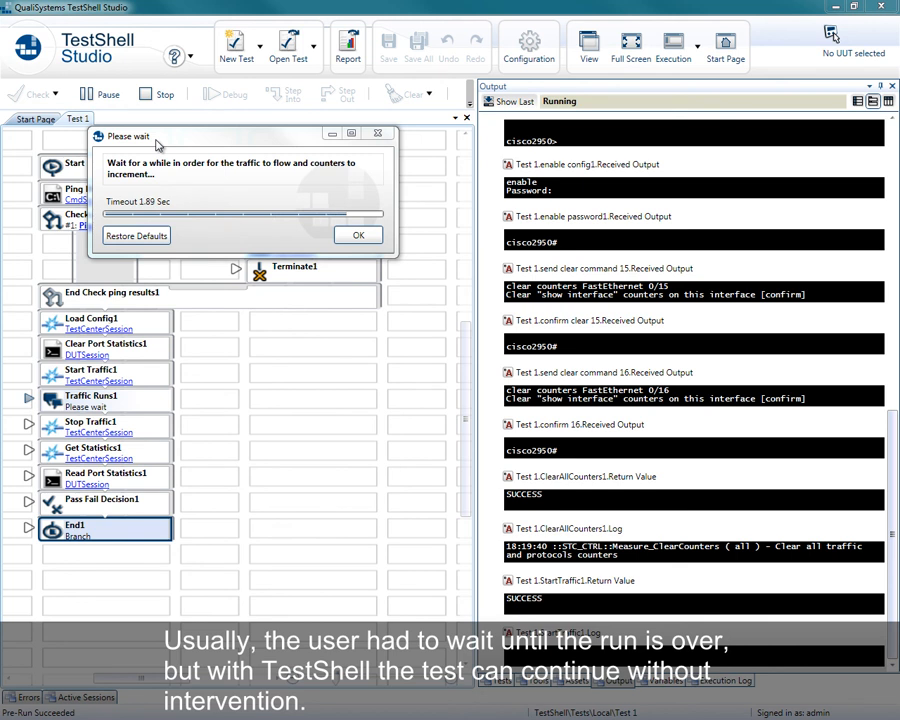
- End the traffic wait, then review the port statistics and Pass results in the Output pane
click(358, 236)
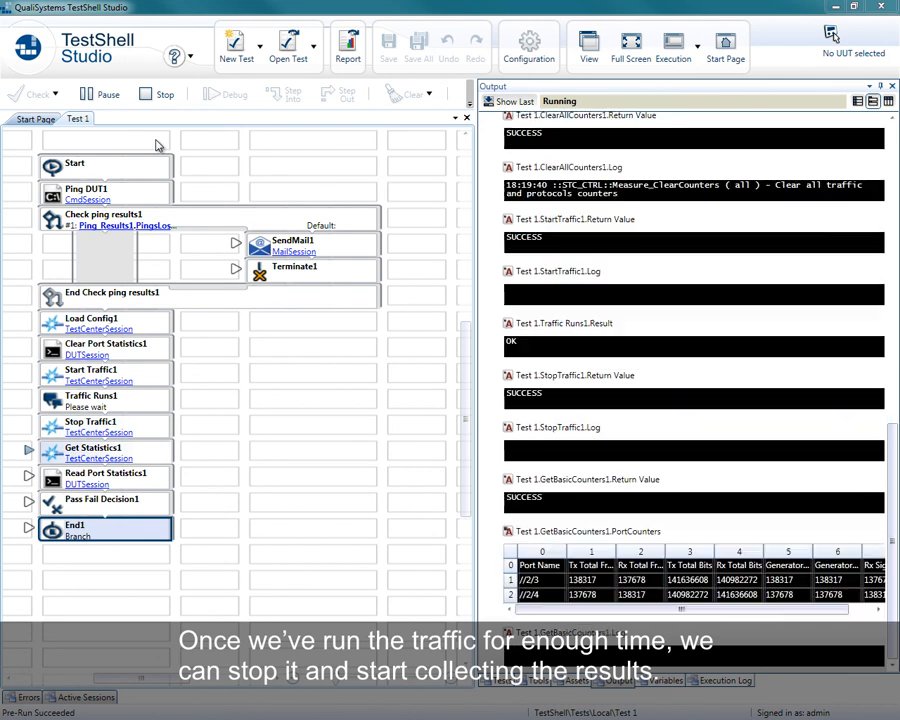
scroll(down, 3)
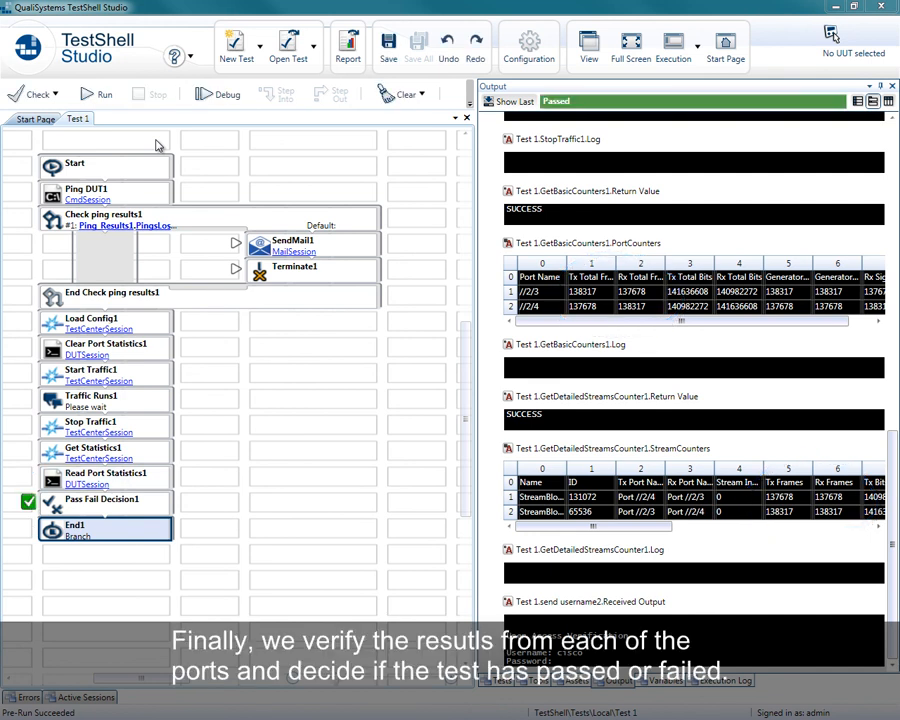
scroll(down, 3)
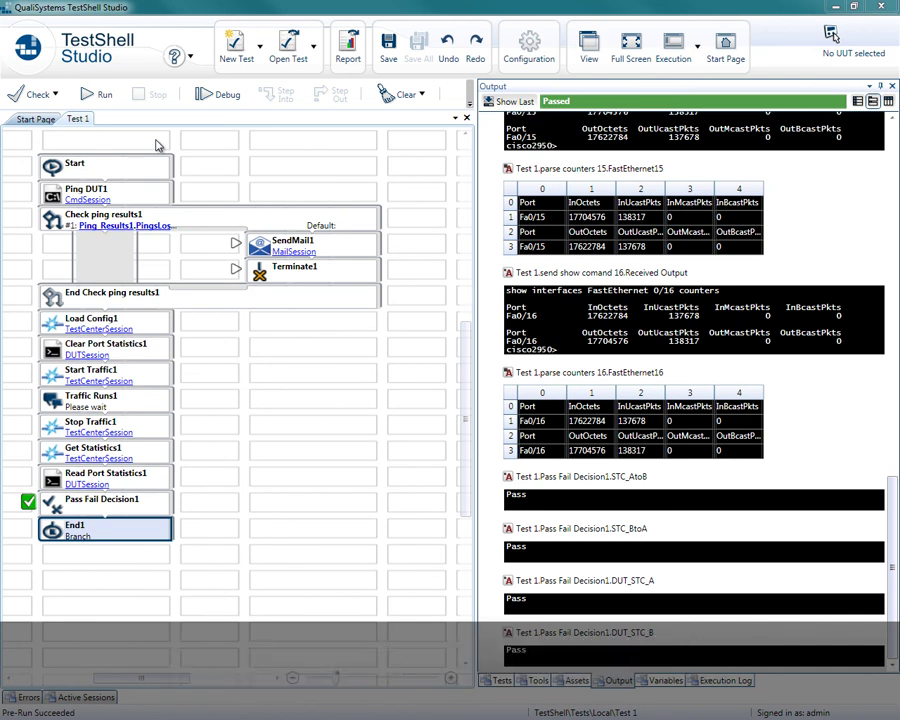
mouse_move(156, 144)
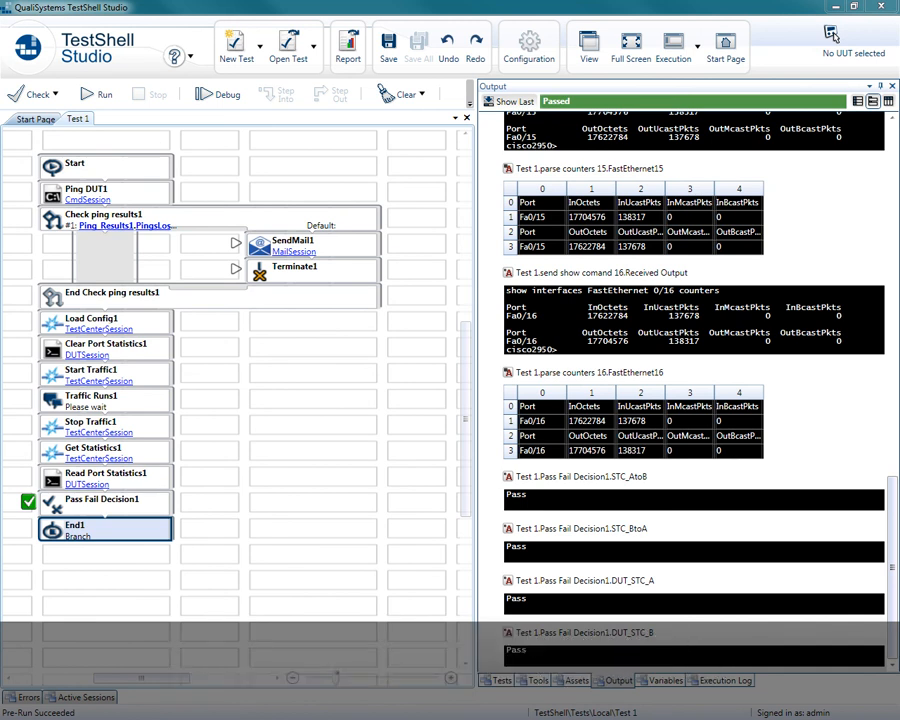